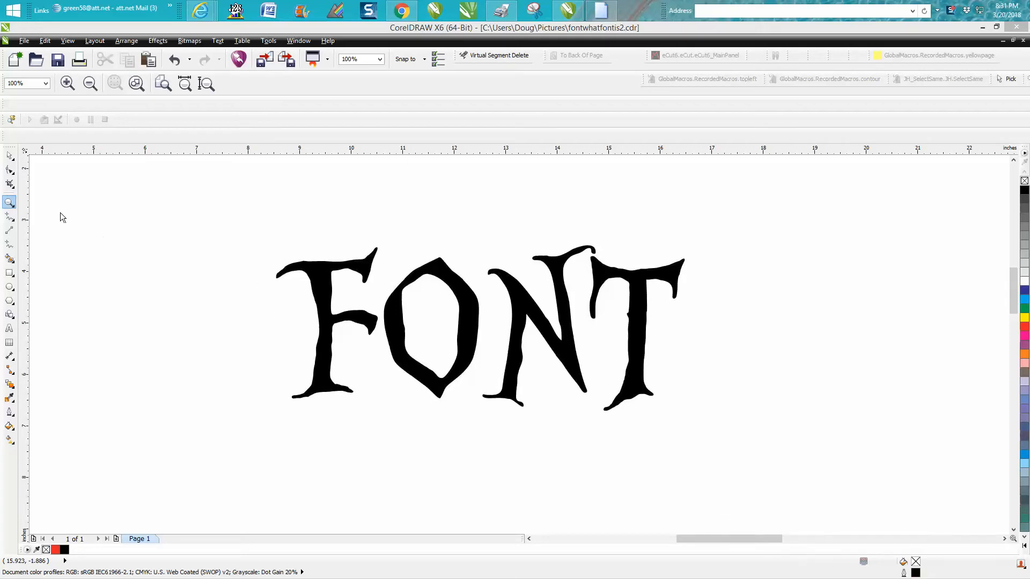
# - Adjust the CorelDRAW view so the FONT lettering is framed for capture
pyautogui.click(9, 202)
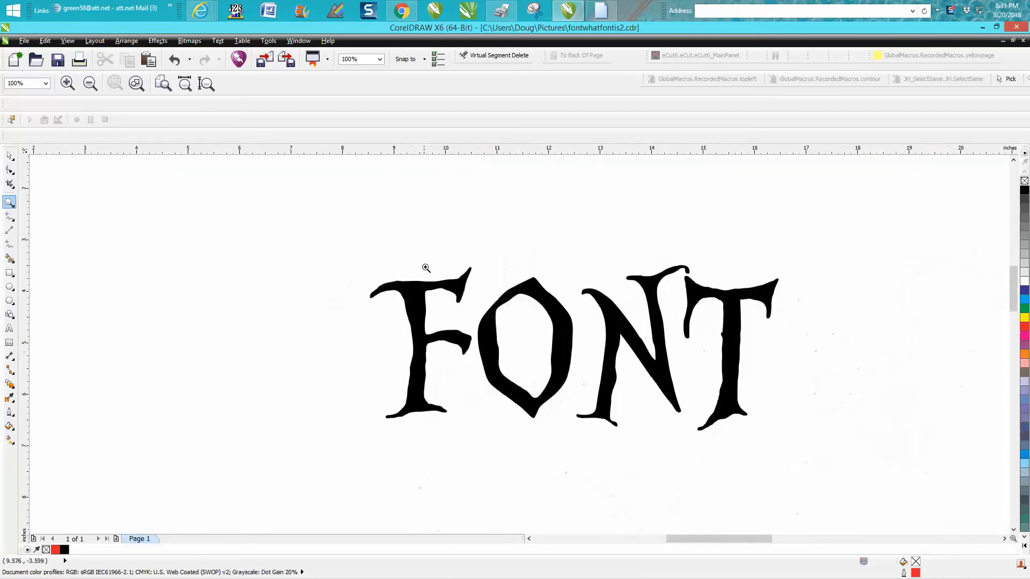
pyautogui.click(426, 268)
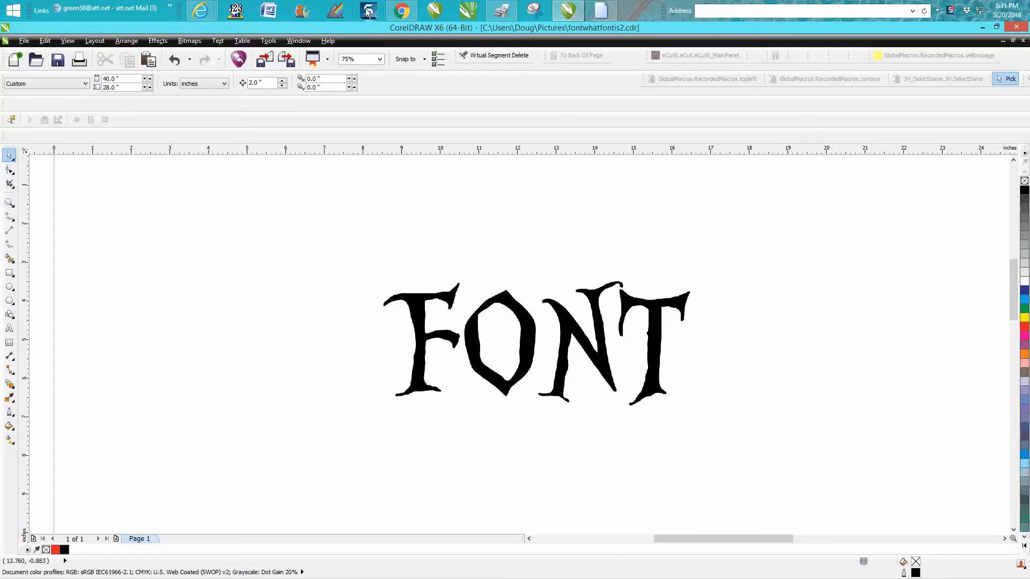
pyautogui.moveTo(534, 10)
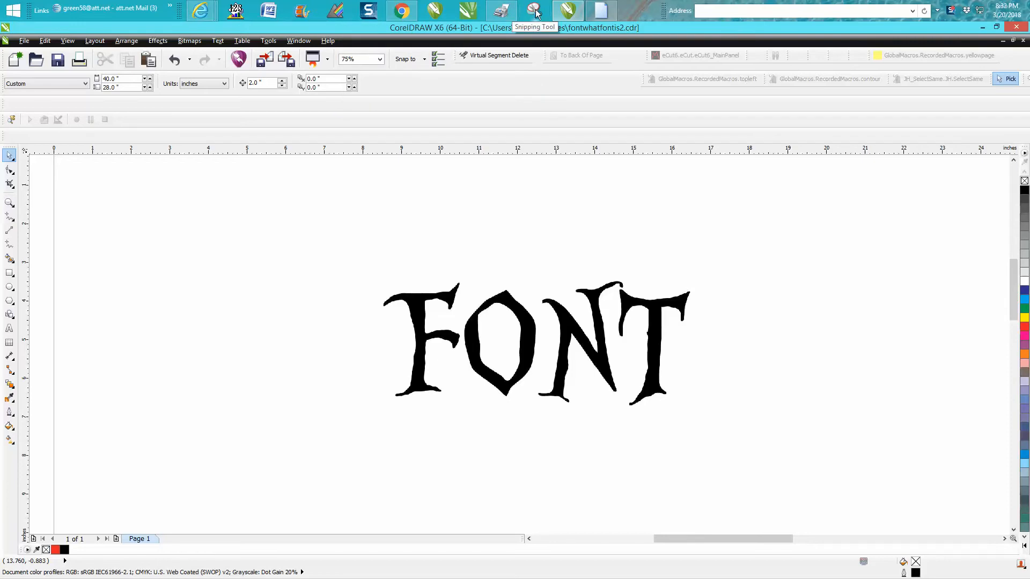
# - Capture a new snip of the distressed FONT lettering with Snipping Tool
pyautogui.click(534, 11)
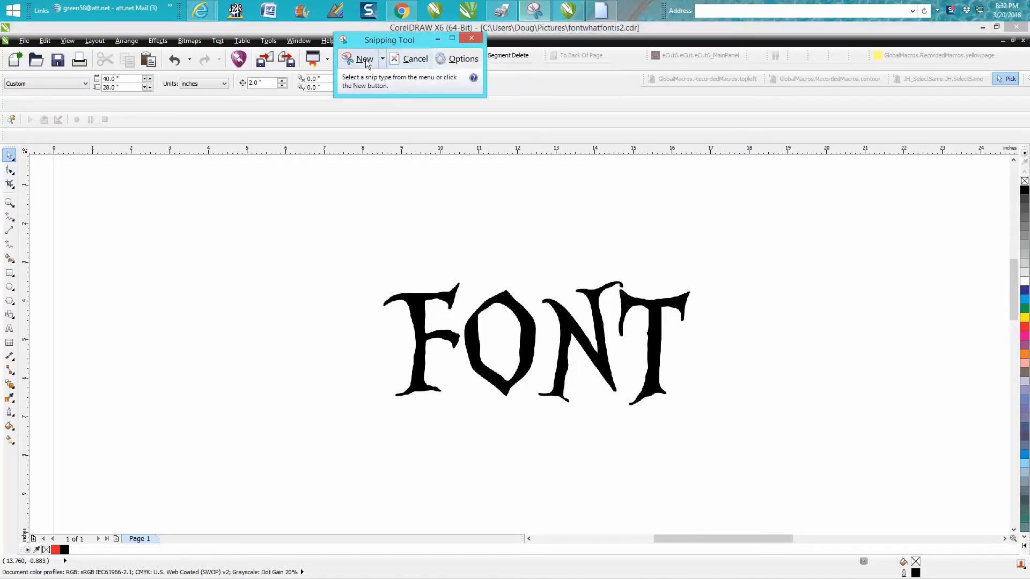
pyautogui.click(360, 58)
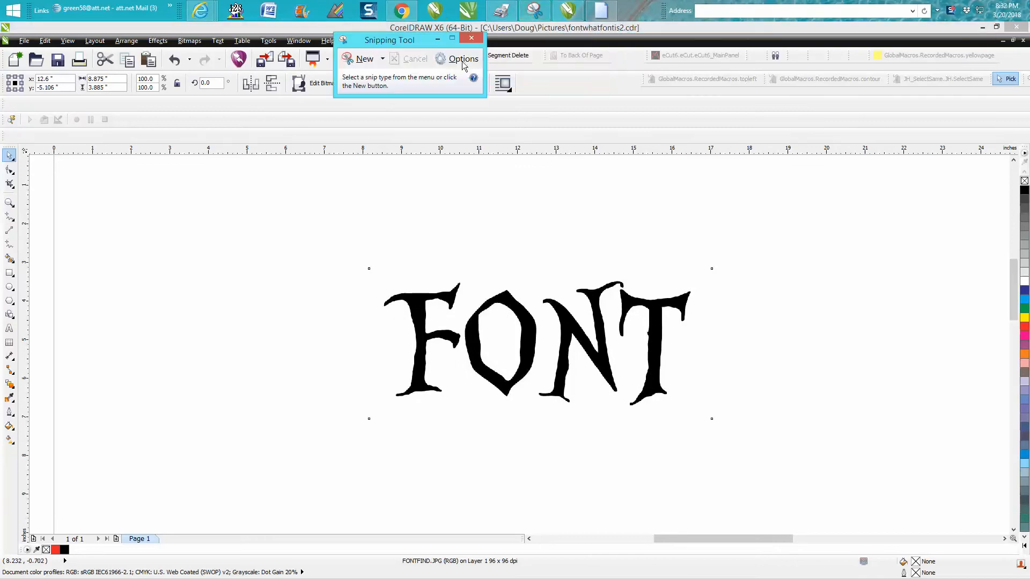
pyautogui.click(364, 59)
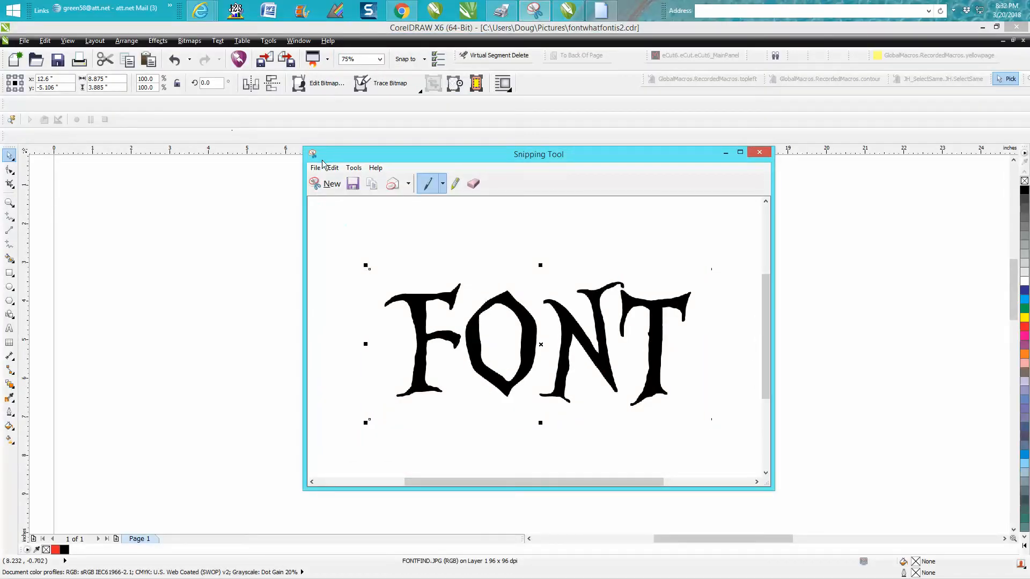
# - Save the capture as JPEG FONTFIND2 in Pictures and close the capture window
pyautogui.click(316, 167)
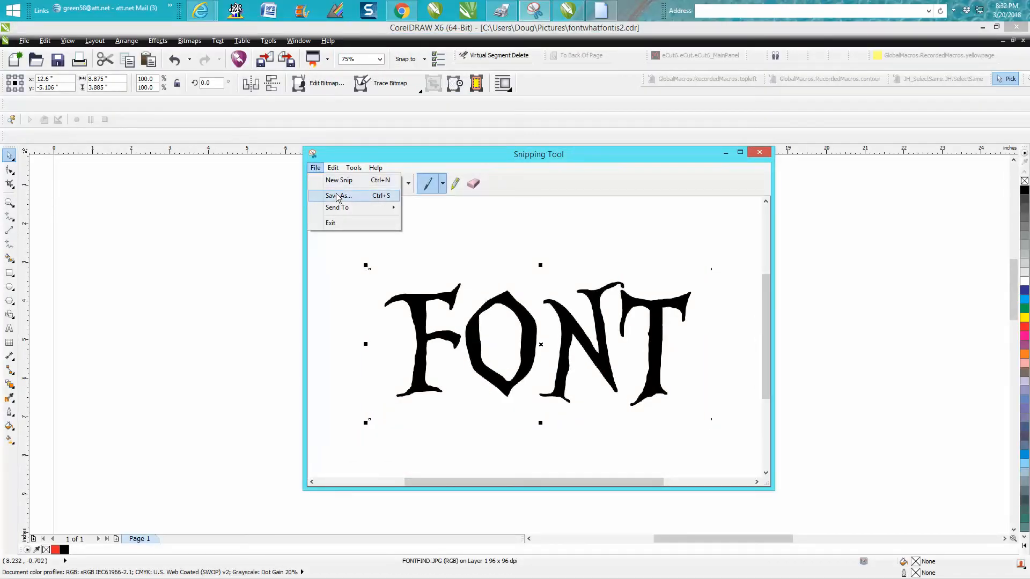
pyautogui.click(338, 196)
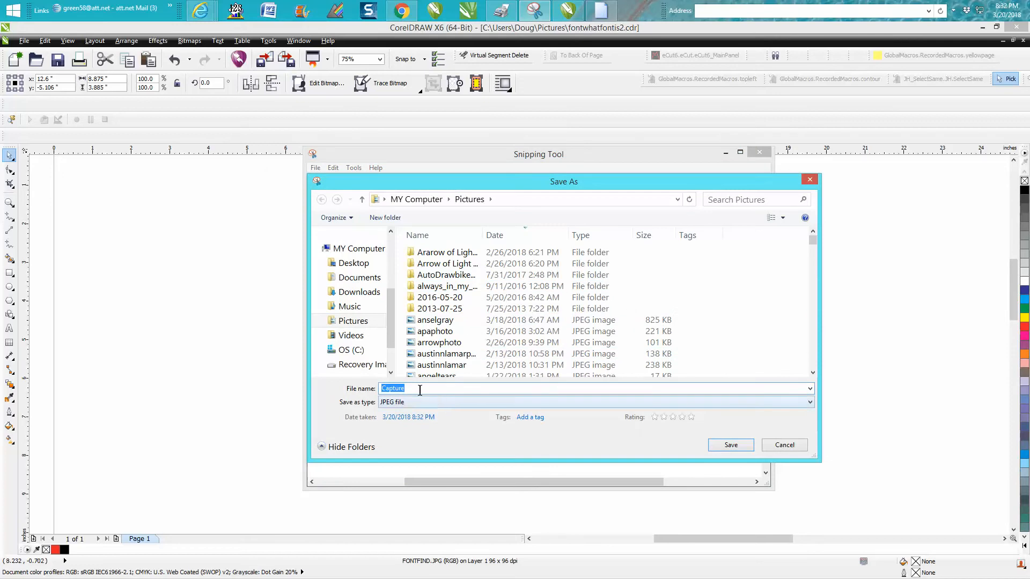
pyautogui.write('FONTFIND.JPG')
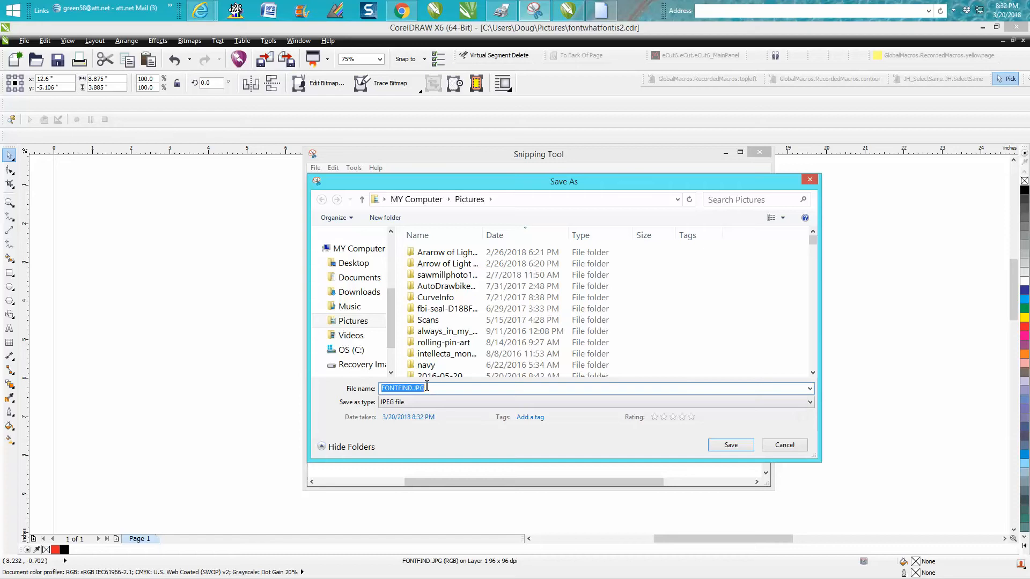
pyautogui.write('FONTFIND')
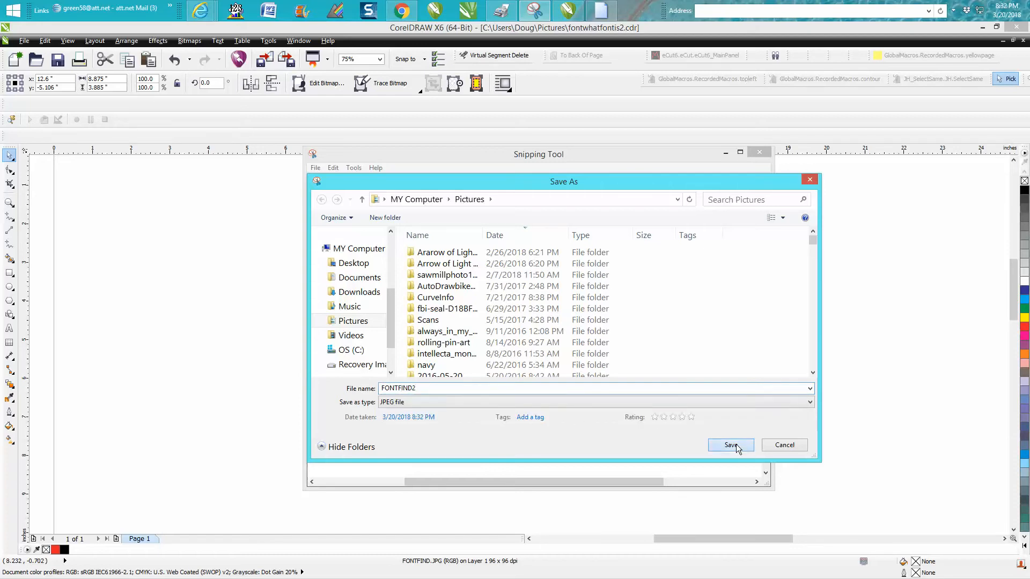
pyautogui.click(729, 445)
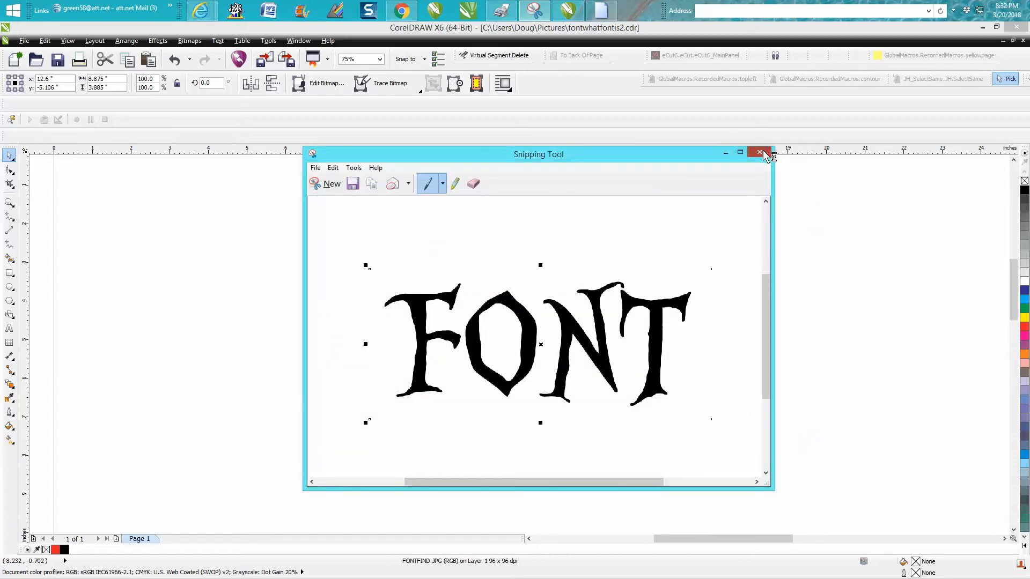
pyautogui.click(759, 152)
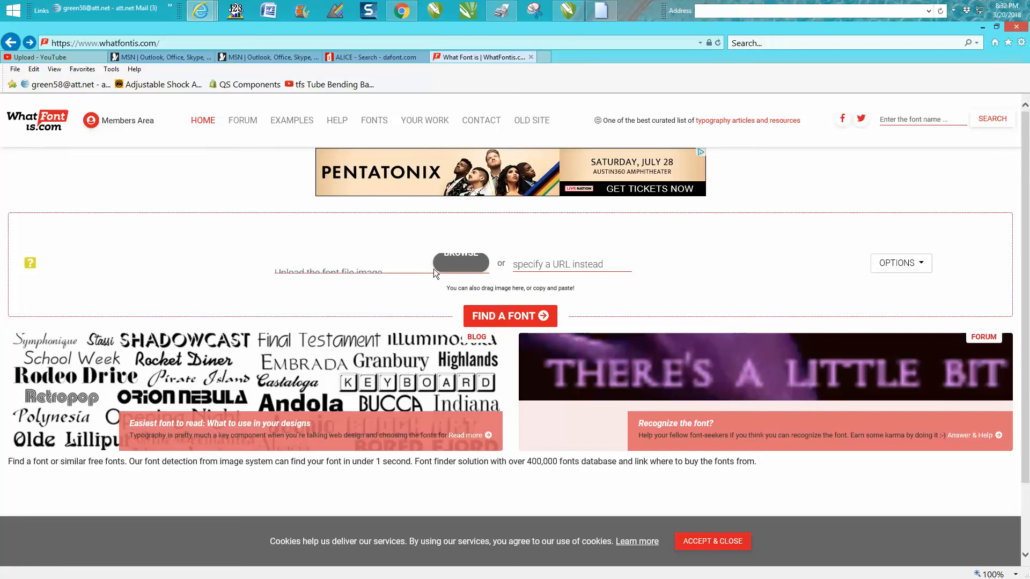
pyautogui.moveTo(450, 259)
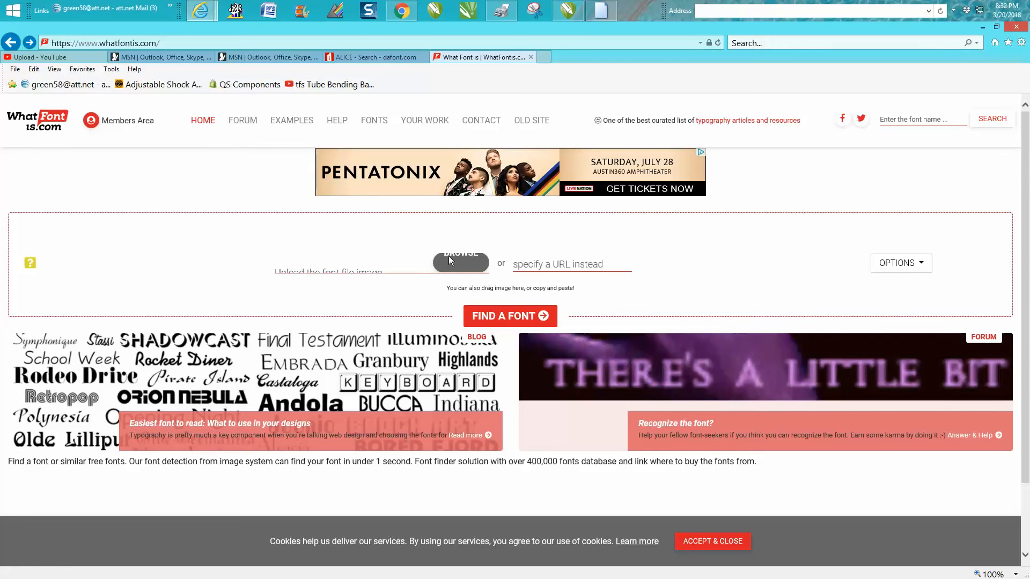
# - Upload FONTFIND2.JPG as the image to identify and submit it for font detection
pyautogui.click(459, 262)
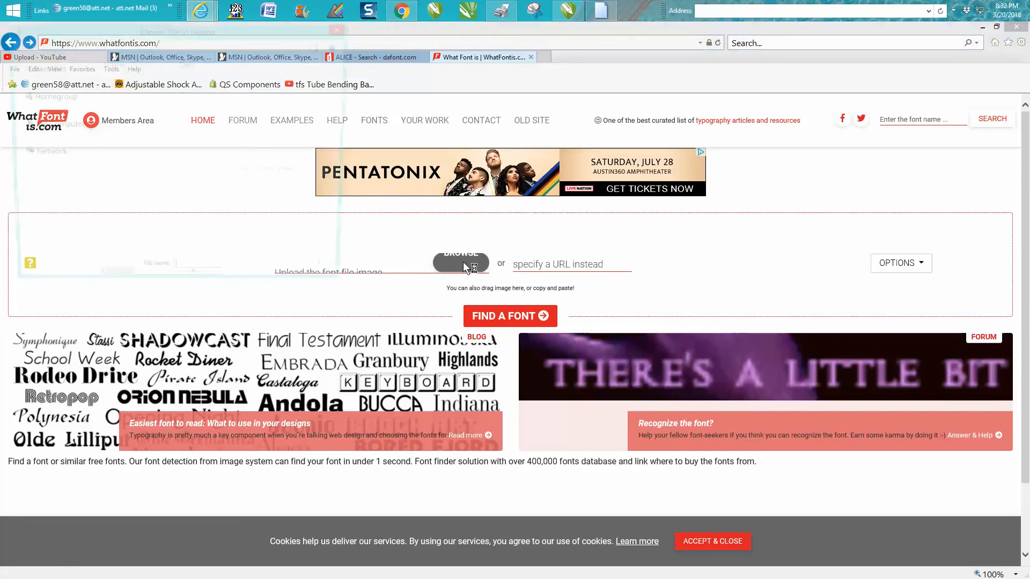
pyautogui.click(460, 263)
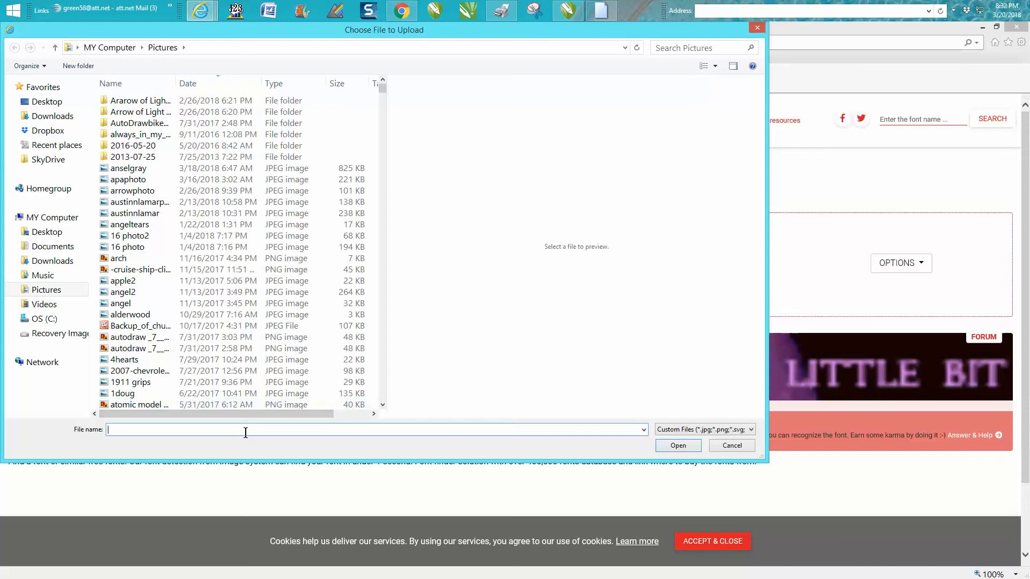
pyautogui.write('FONTF')
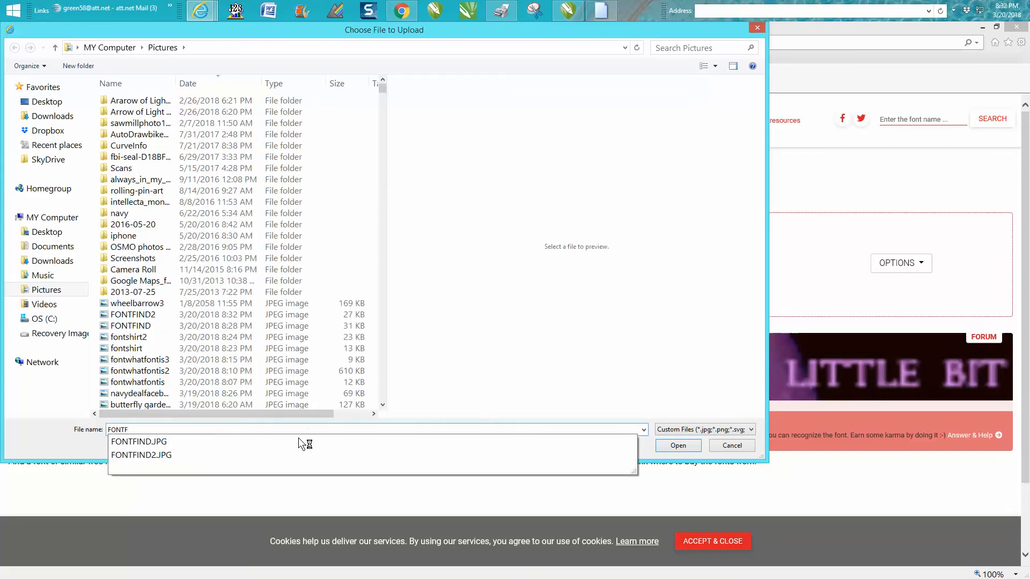
pyautogui.click(141, 455)
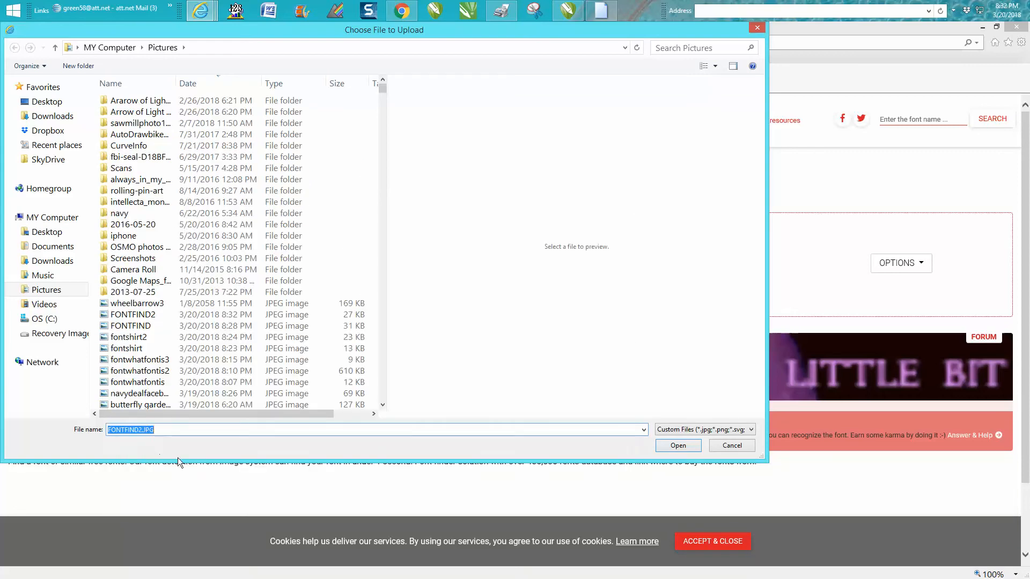
pyautogui.click(676, 445)
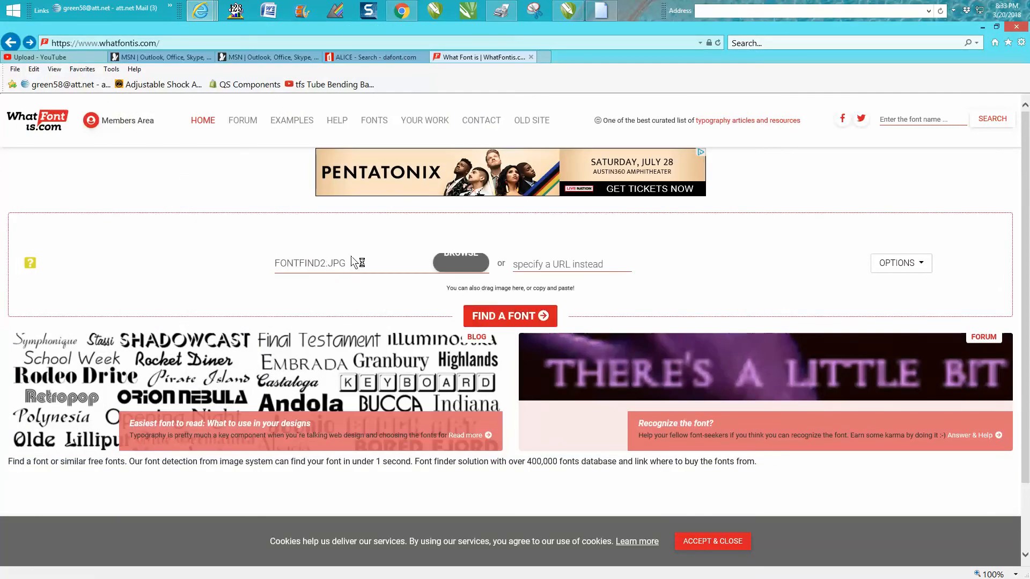
pyautogui.click(510, 316)
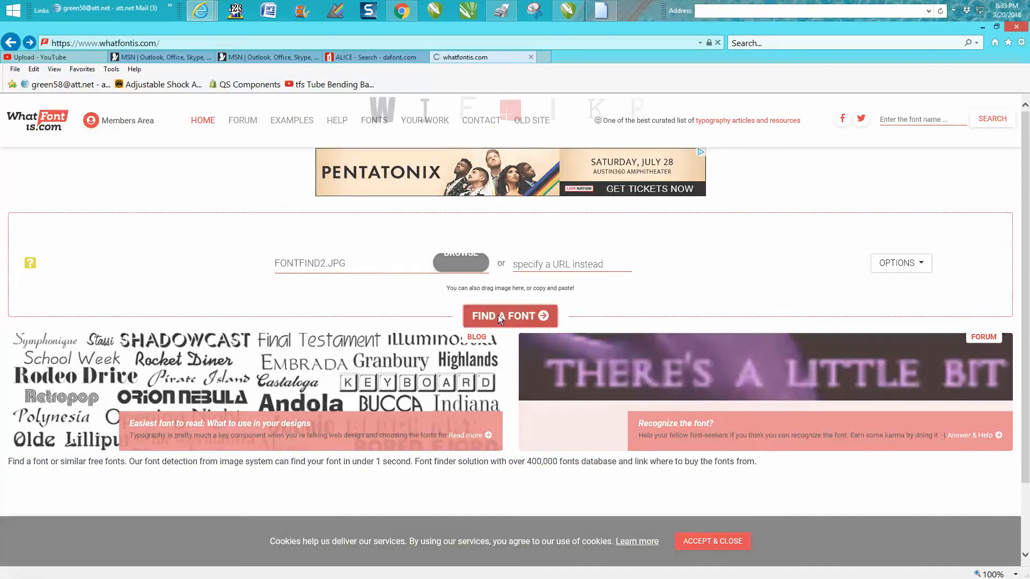
# - Enter the characters O and N beneath the matching split letter images
pyautogui.click(510, 316)
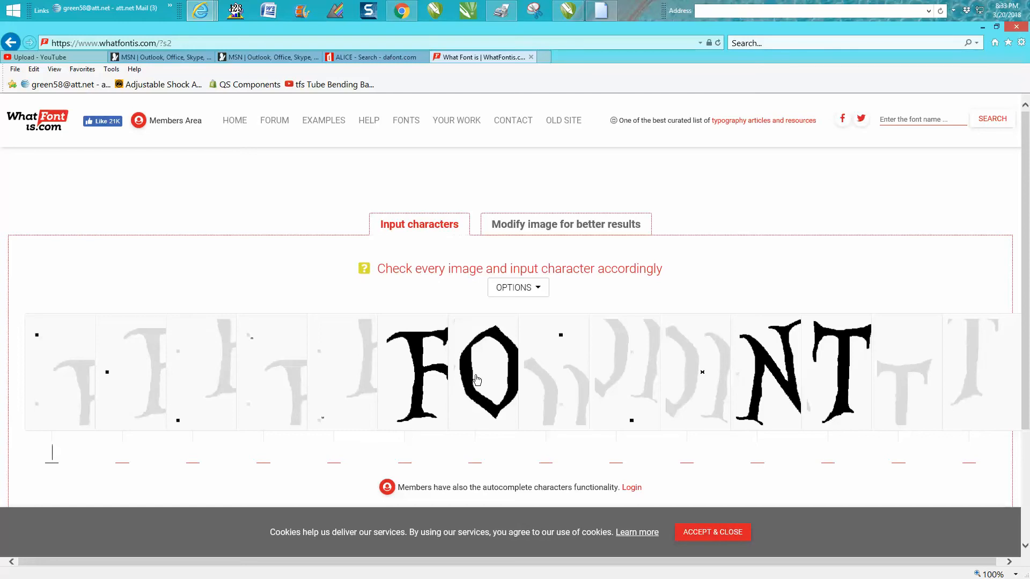
pyautogui.moveTo(422, 383)
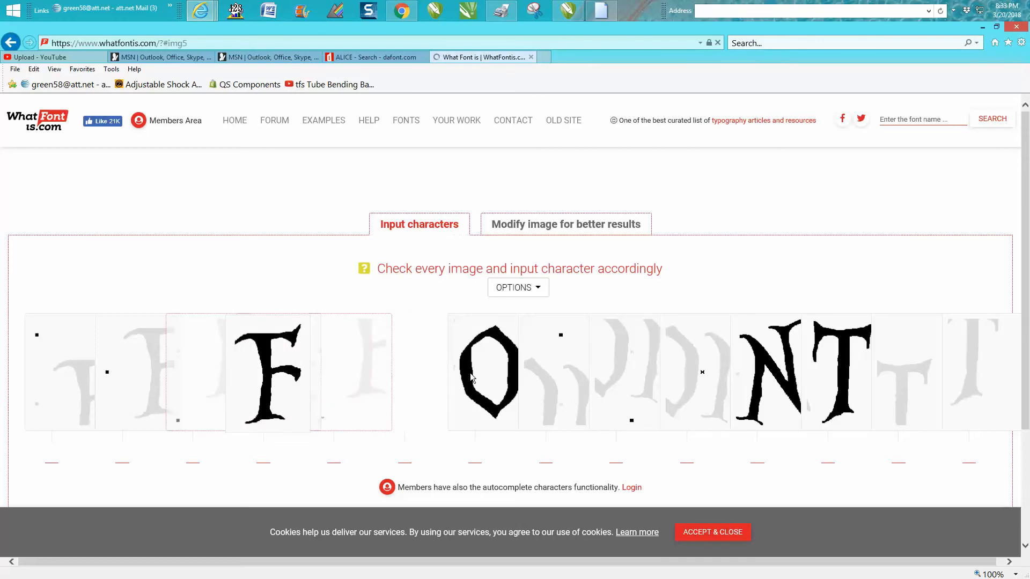
pyautogui.scroll(-3)
pyautogui.write('F')
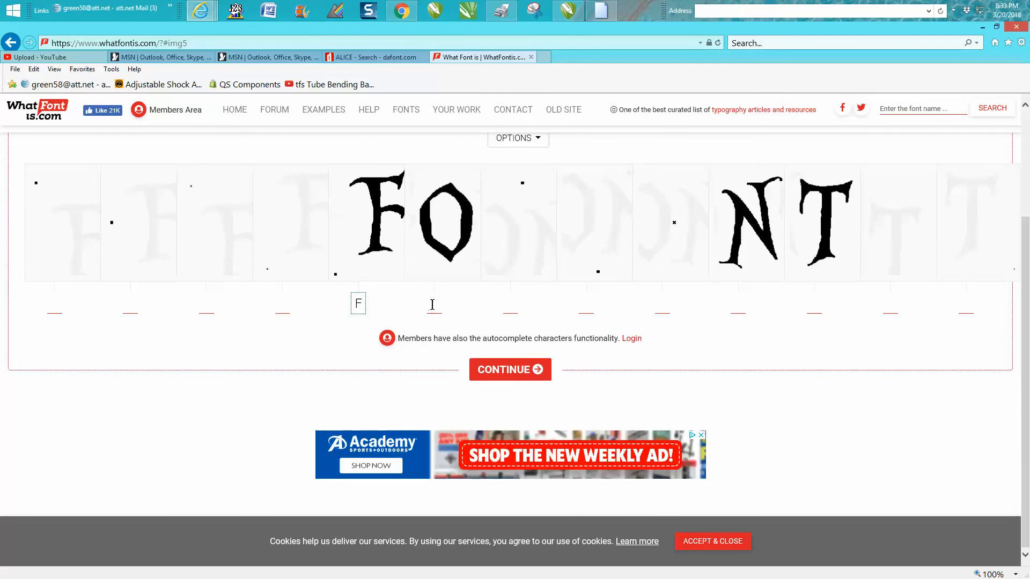
pyautogui.moveTo(463, 313)
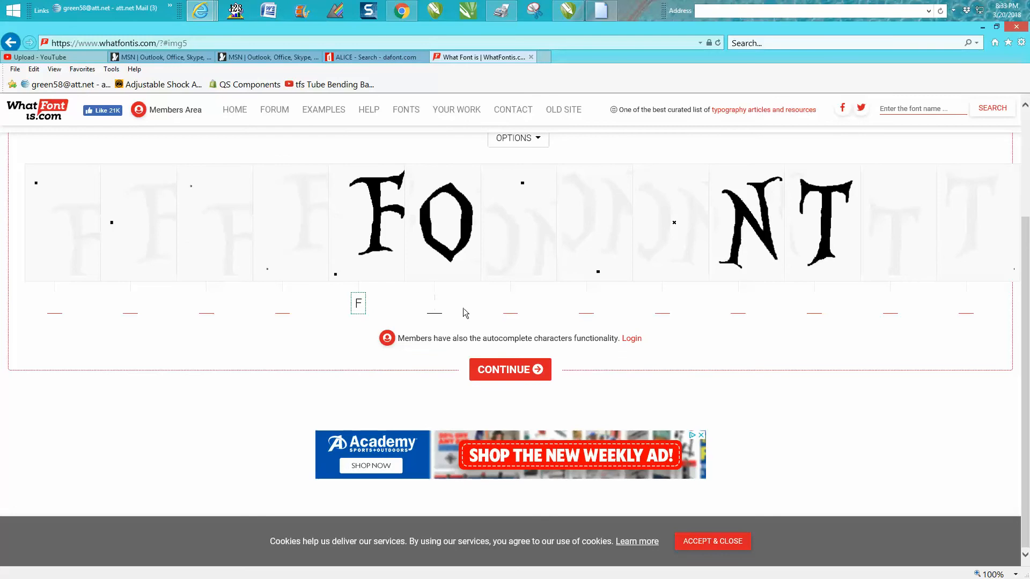
pyautogui.write('O')
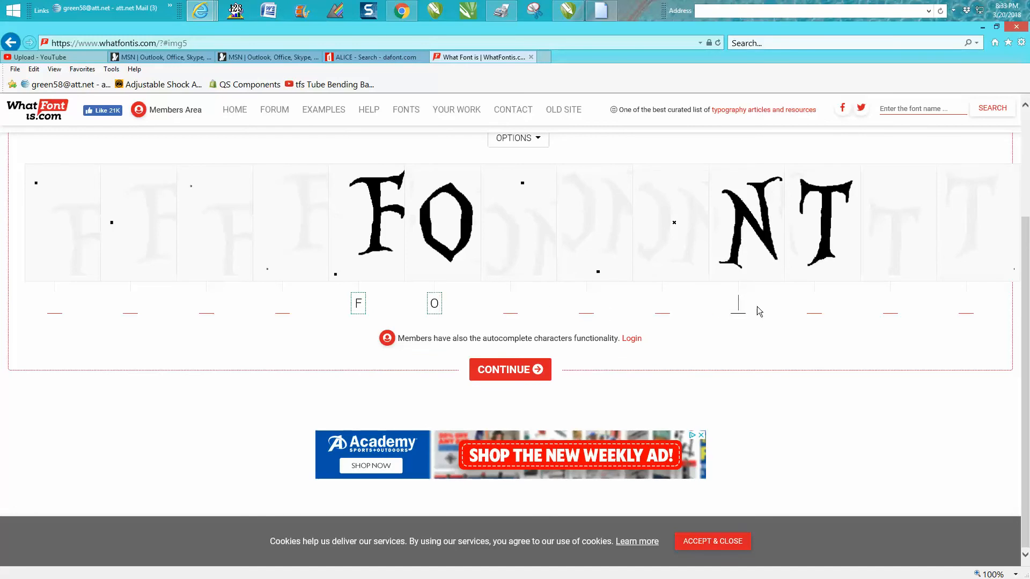
pyautogui.write('N')
pyautogui.click(814, 303)
pyautogui.write('T')
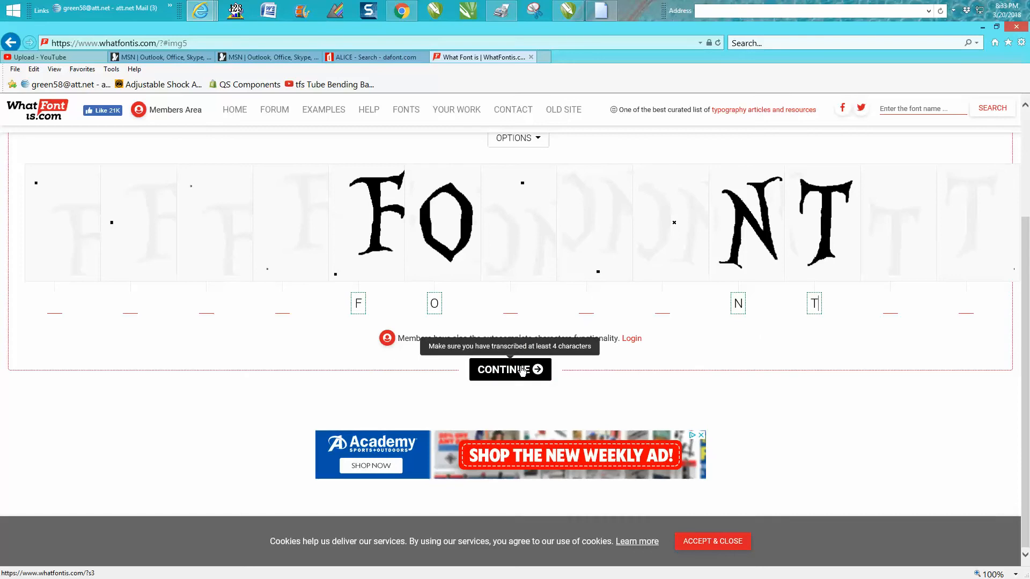
pyautogui.click(510, 369)
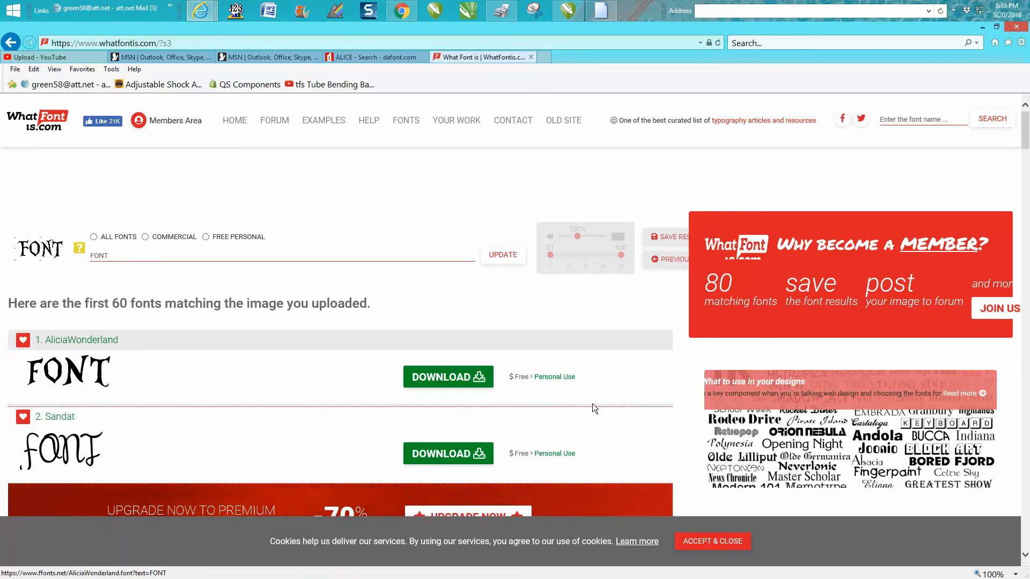
pyautogui.scroll(-3)
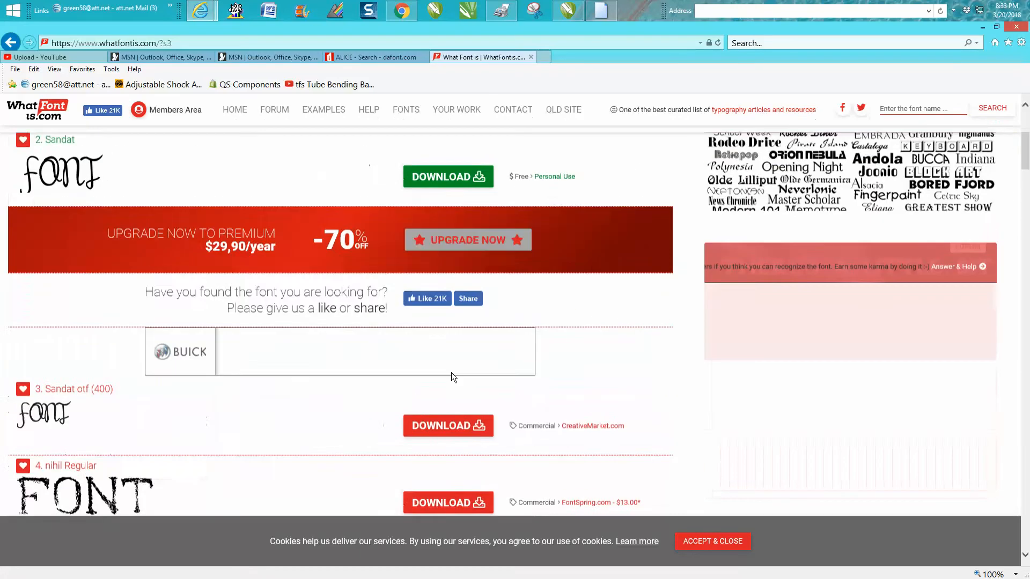
pyautogui.scroll(-3)
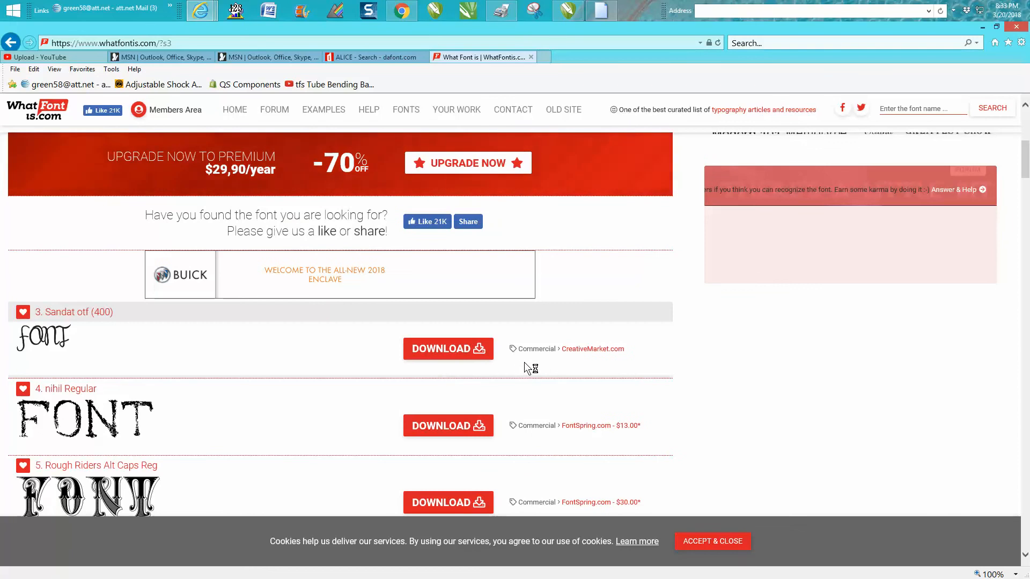
pyautogui.scroll(-3)
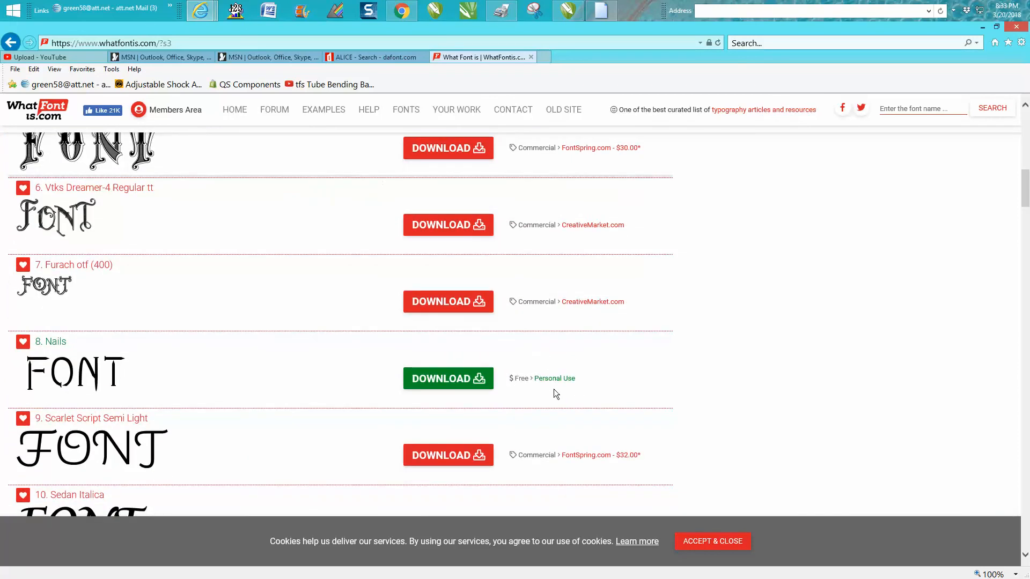
pyautogui.scroll(-3)
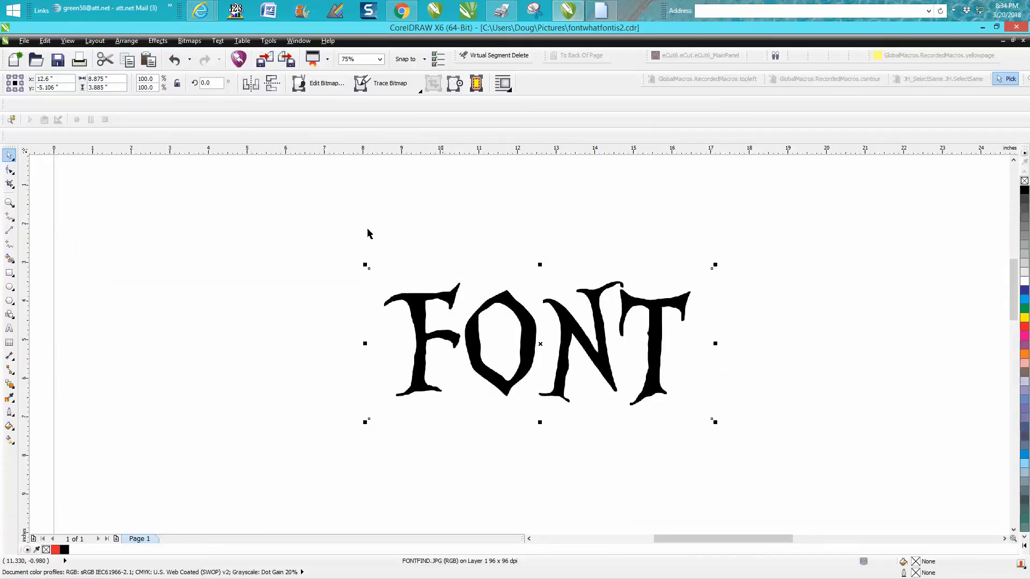
pyautogui.moveTo(29, 263)
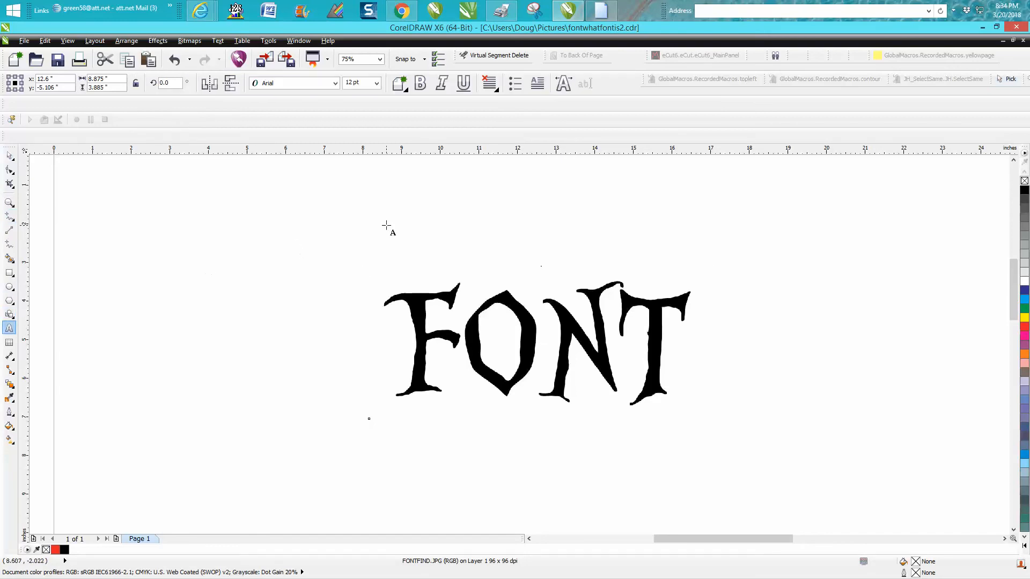
# - Add the text FONT in Alice in Wonderland beneath the image and enlarge it to match
pyautogui.write('FONT')
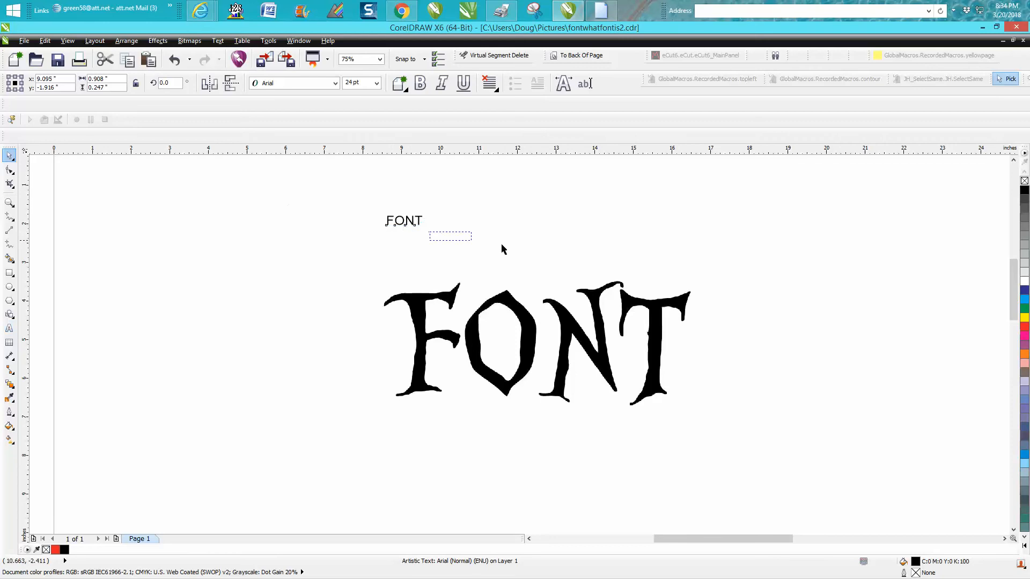
pyautogui.click(403, 220)
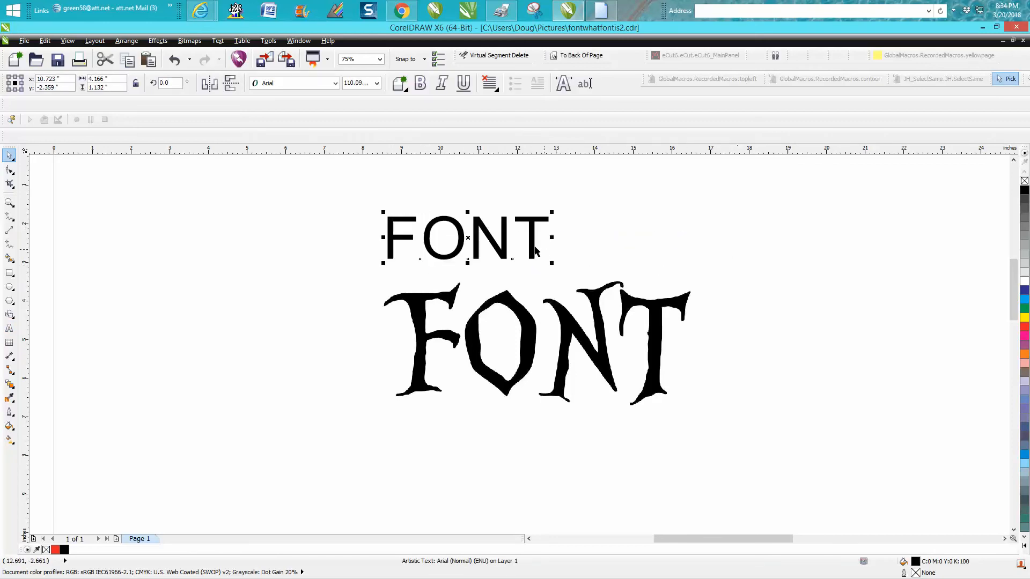
pyautogui.moveTo(466, 237); pyautogui.dragTo(560, 218)
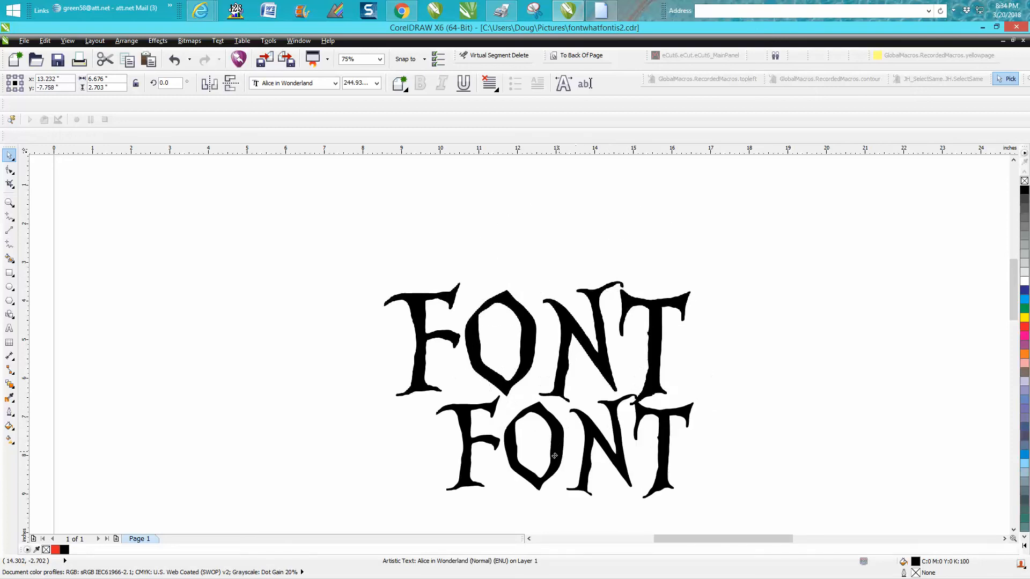
pyautogui.click(526, 453)
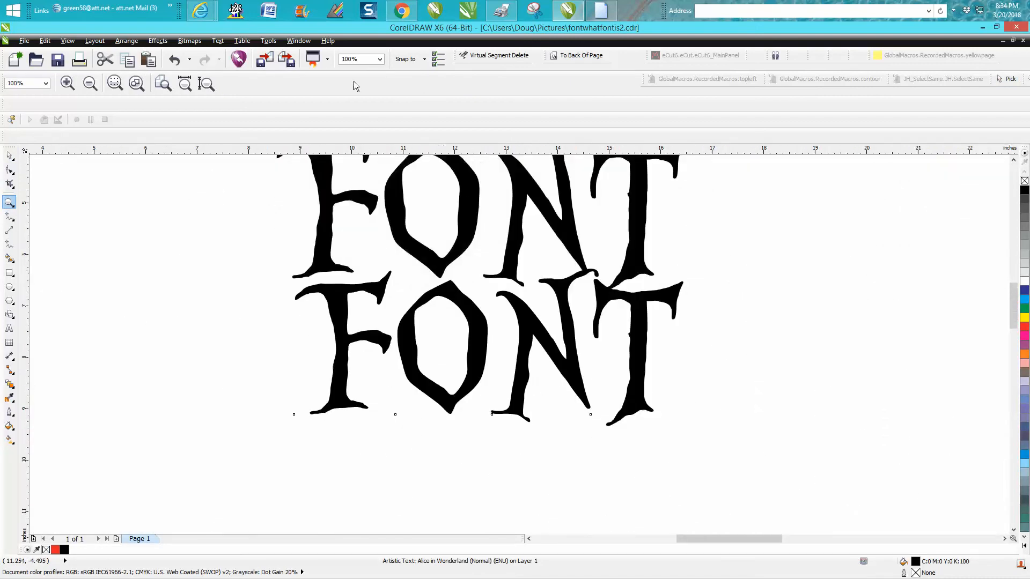
pyautogui.moveTo(199, 9)
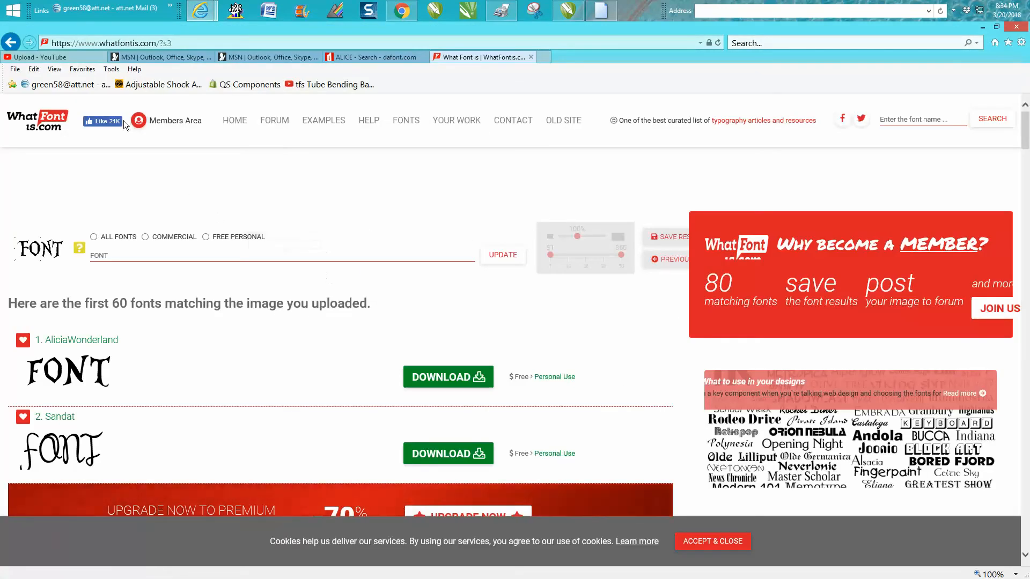
pyautogui.moveTo(11, 43)
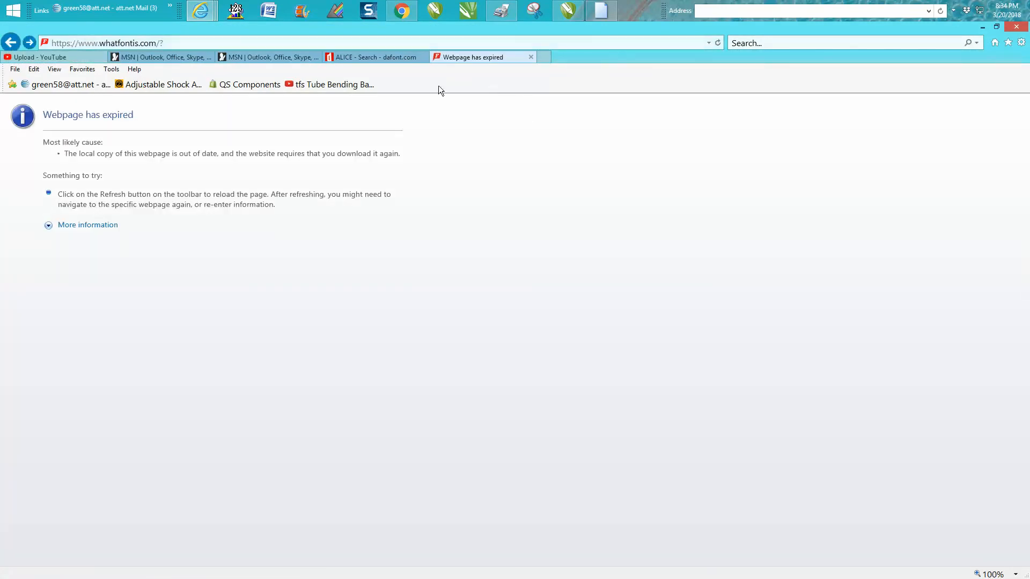
pyautogui.moveTo(439, 350)
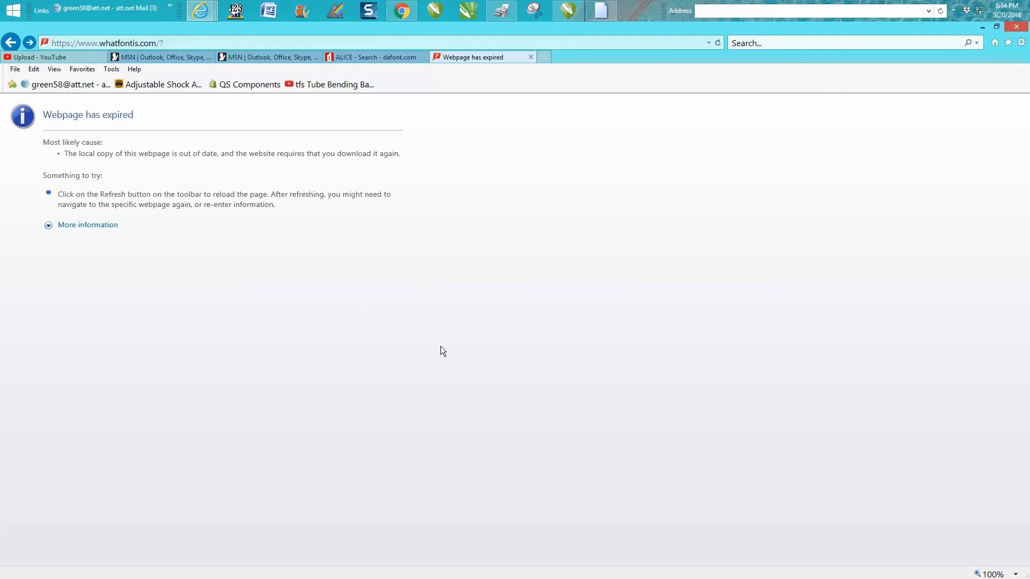
pyautogui.moveTo(123, 126)
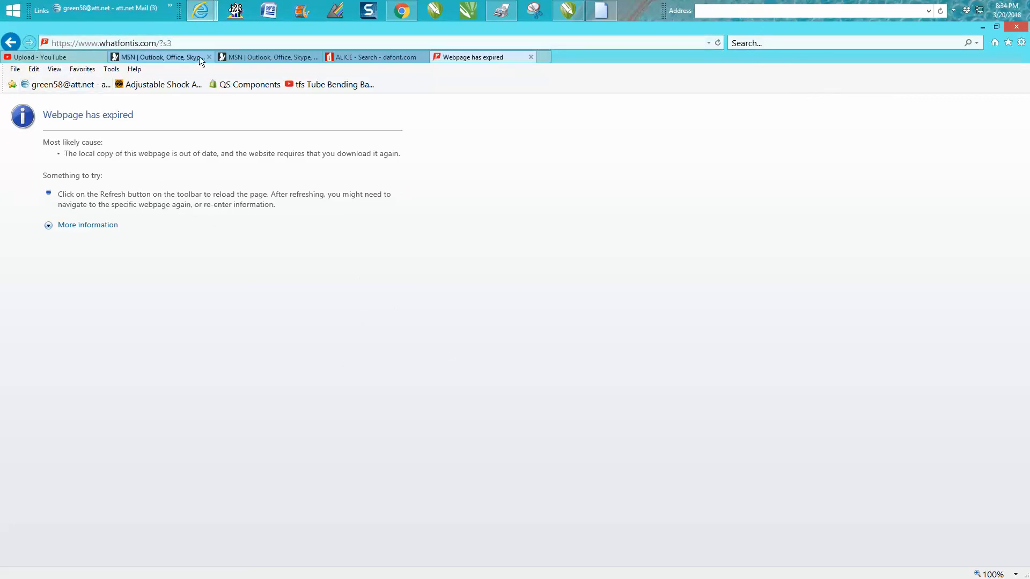
pyautogui.click(112, 43)
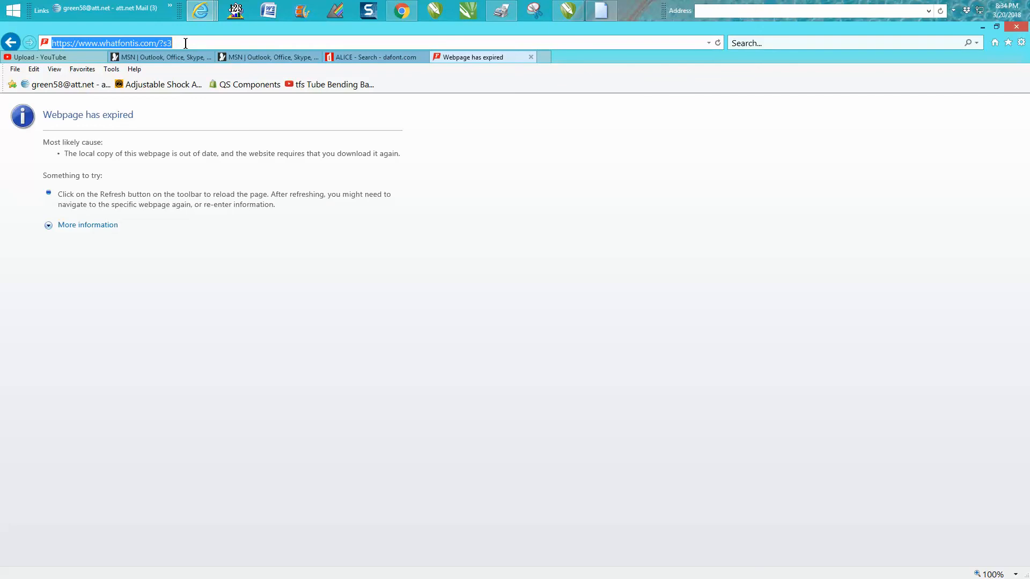
pyautogui.write('https://www.whatfontis.com')
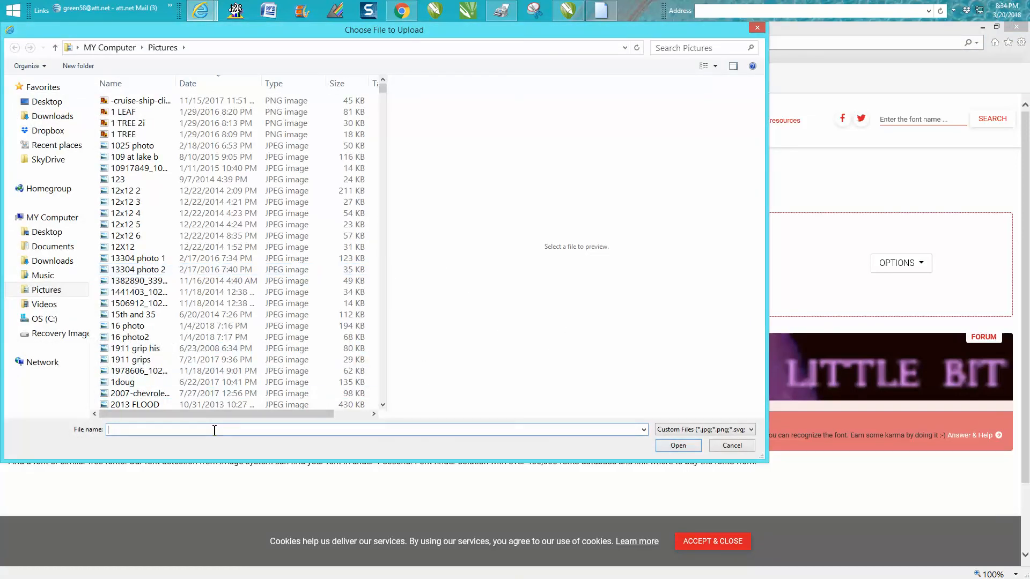
# - Upload FONTFIND2.JPG again and start the font search on it
pyautogui.write('FONTF')
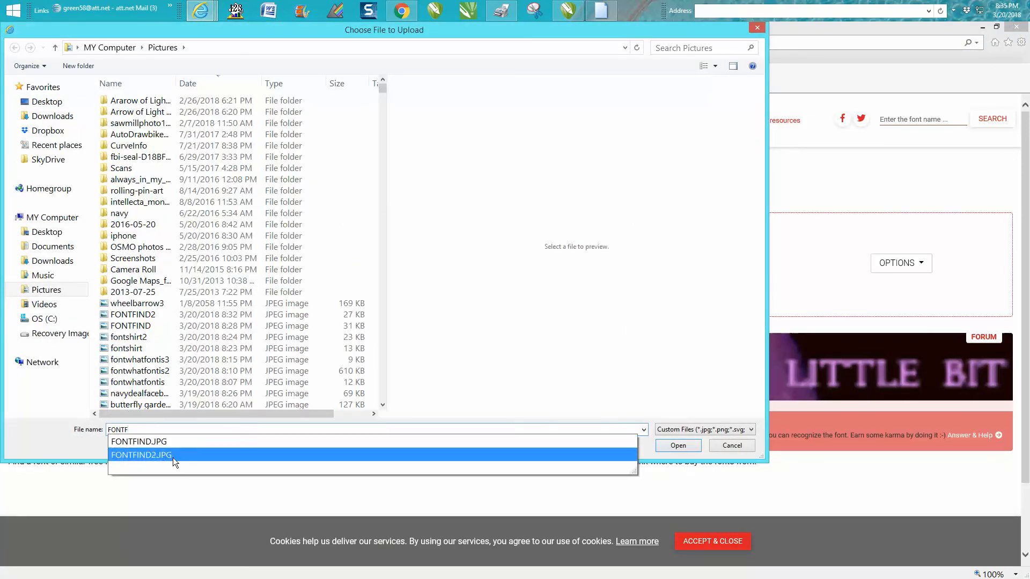
pyautogui.click(677, 446)
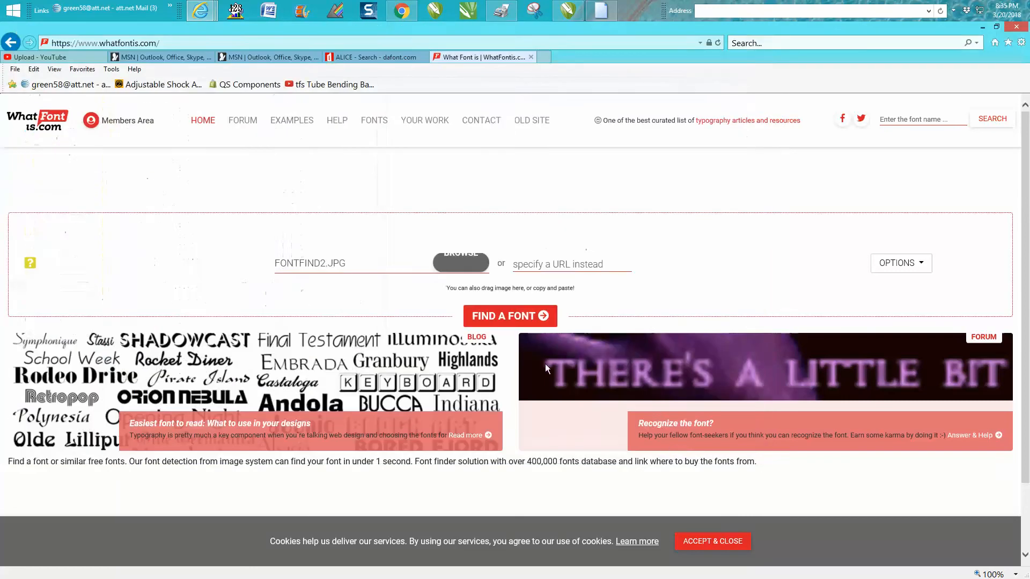
pyautogui.click(510, 315)
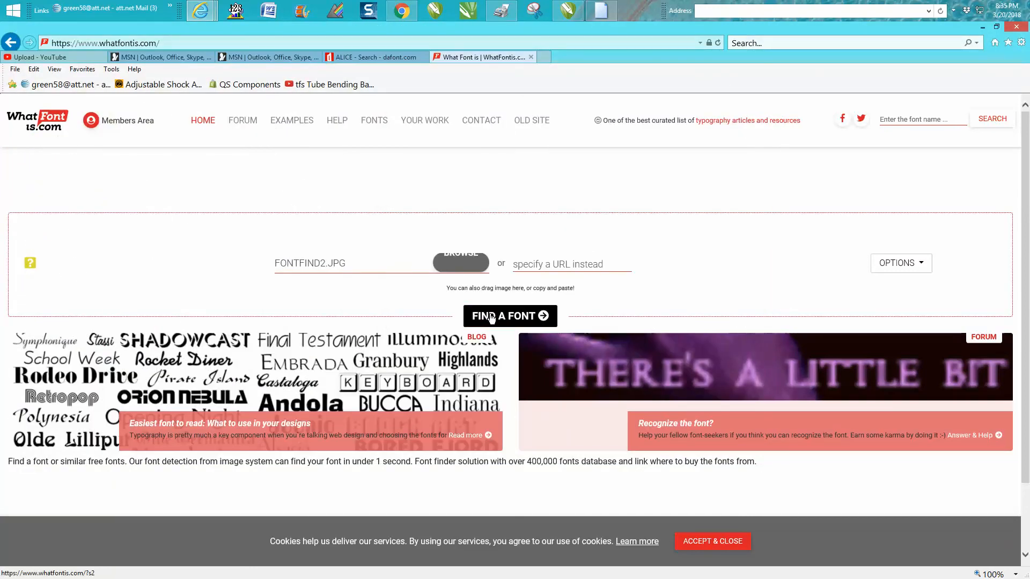
pyautogui.click(509, 315)
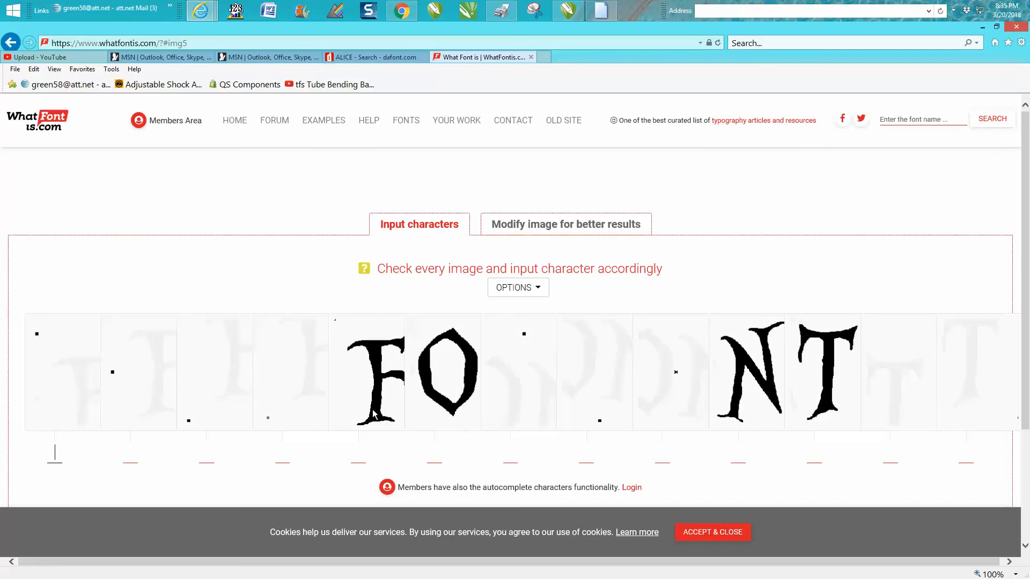
# - Enter F, O and N under the matching character images
pyautogui.scroll(-3)
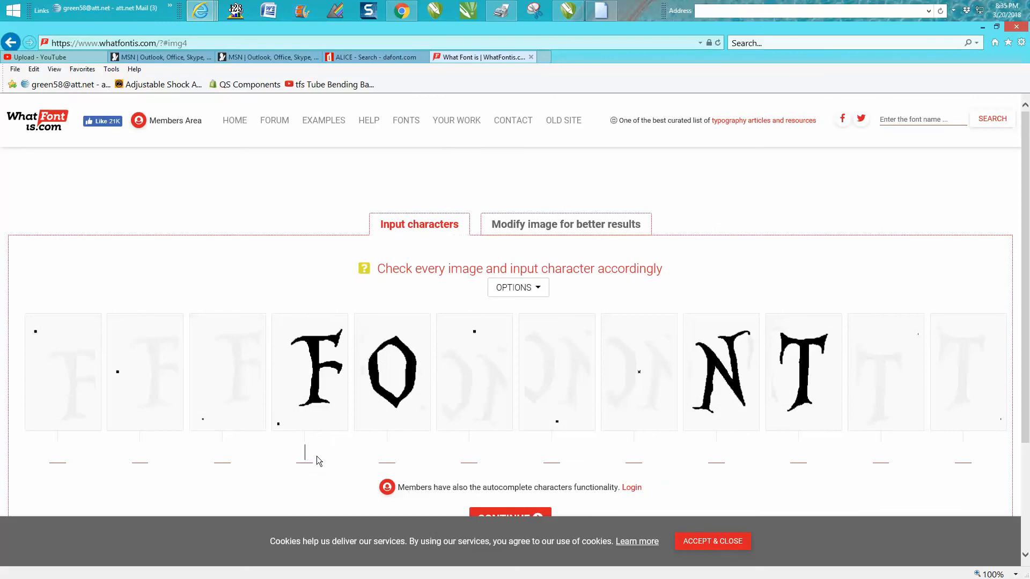
pyautogui.write('F')
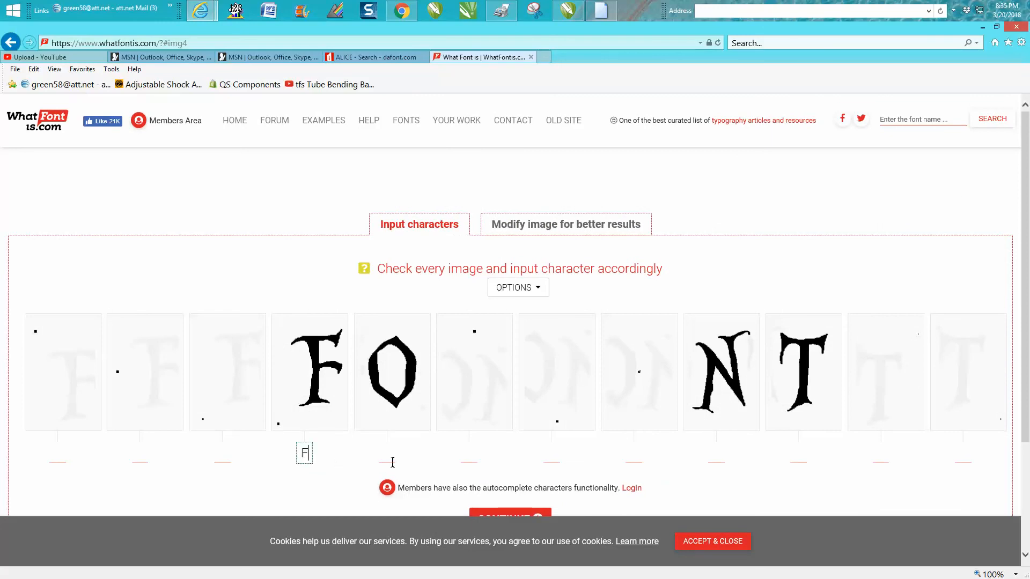
pyautogui.write('O')
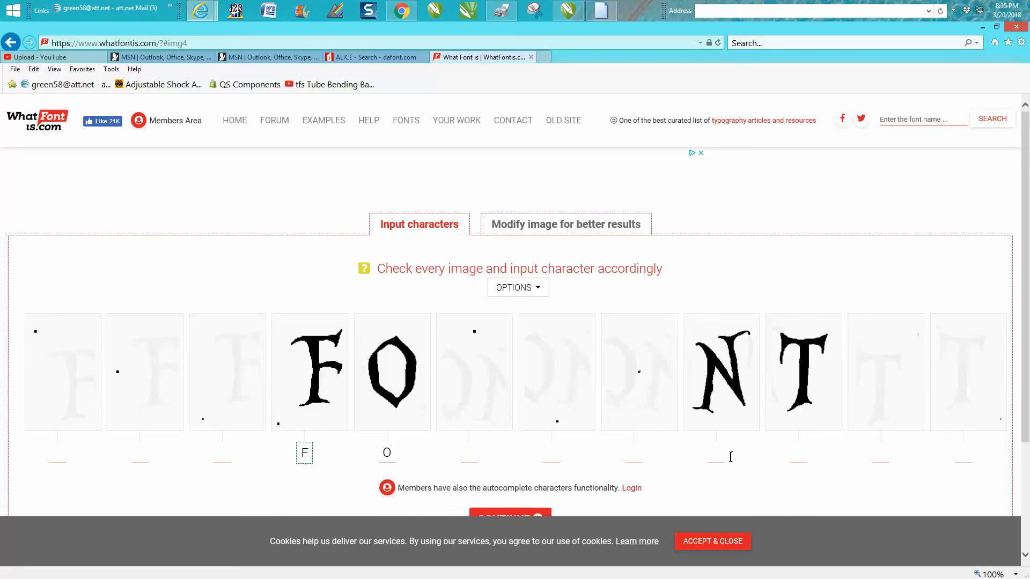
pyautogui.write('N')
pyautogui.write('T')
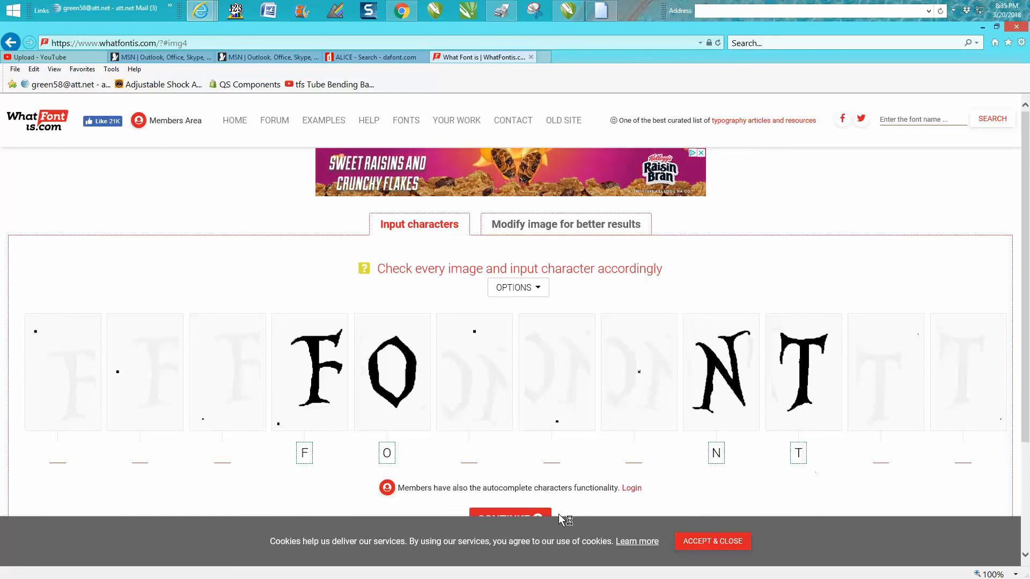
pyautogui.scroll(-3)
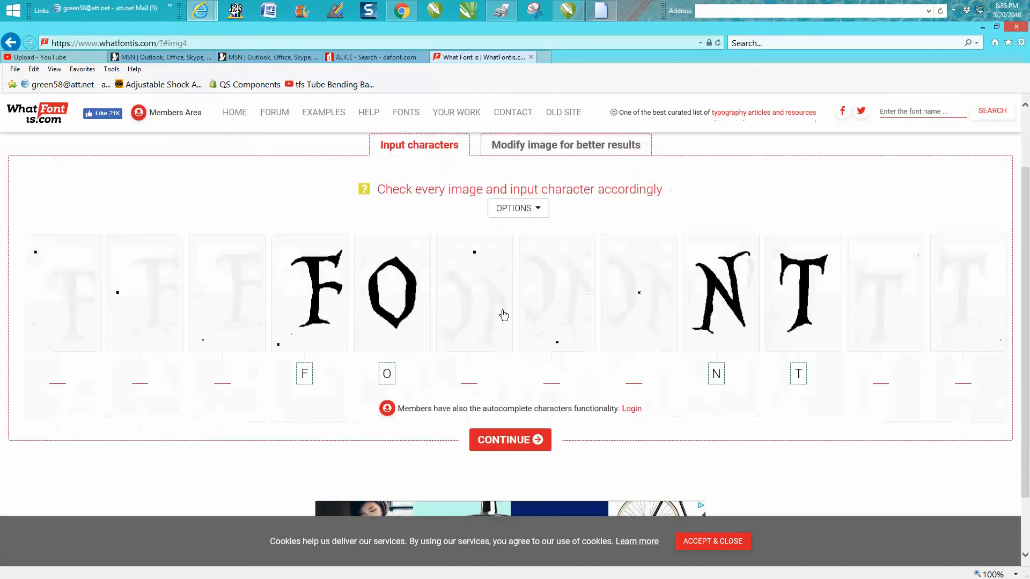
# - Restrict matches to free fonts or free alternatives and get the results topped by AliciaWonderland
pyautogui.click(517, 208)
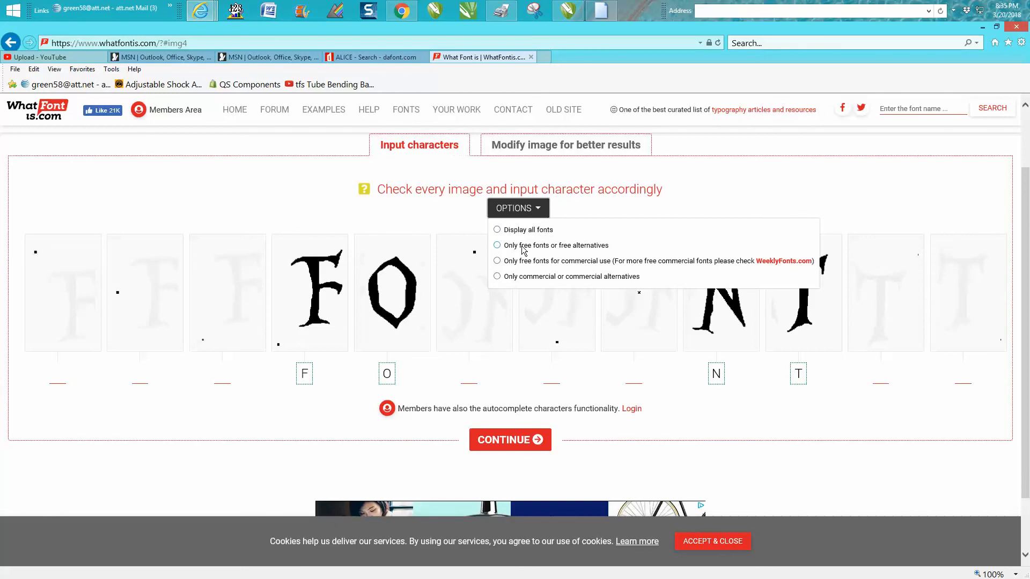
pyautogui.moveTo(528, 251)
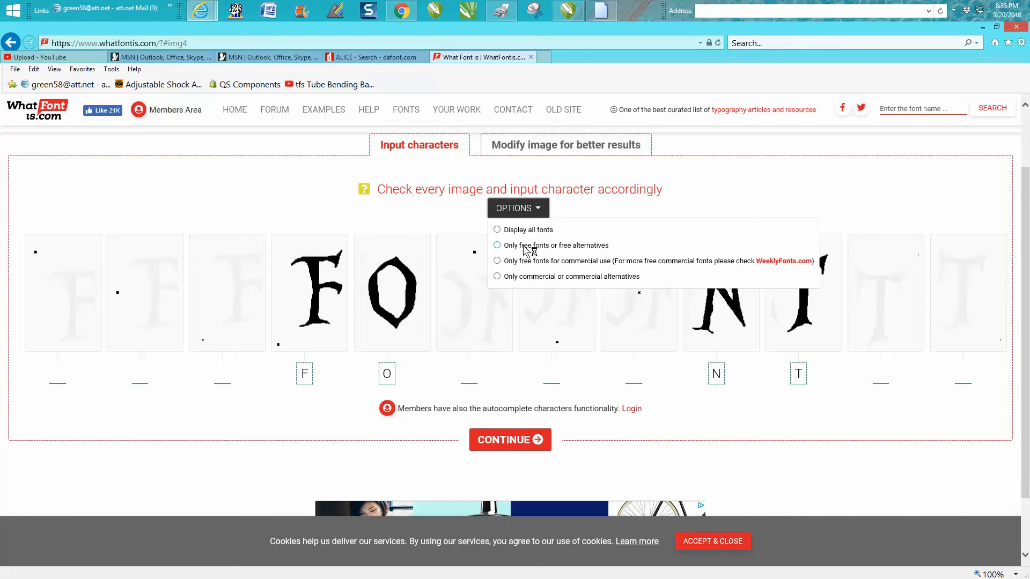
pyautogui.click(497, 245)
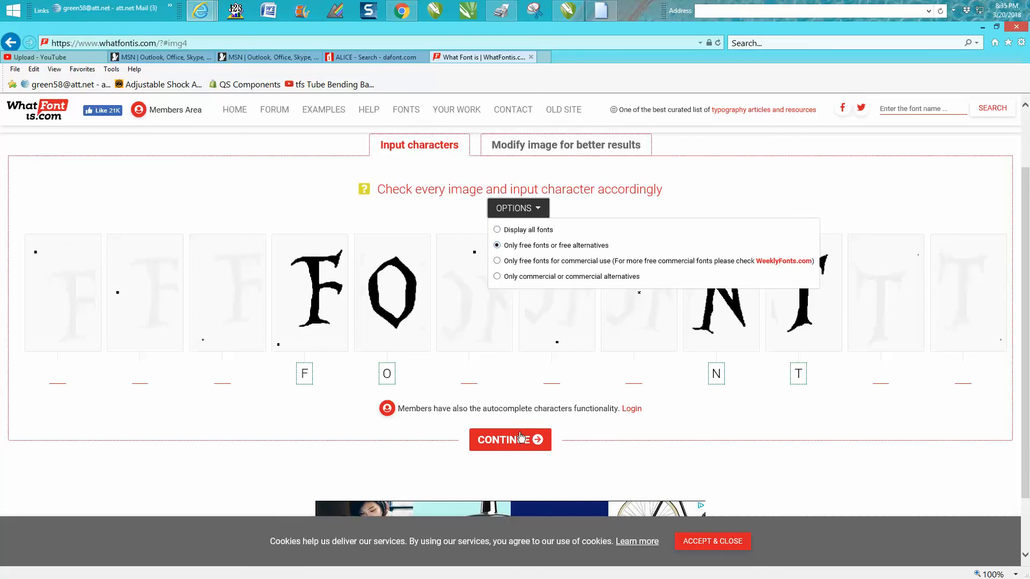
pyautogui.click(509, 439)
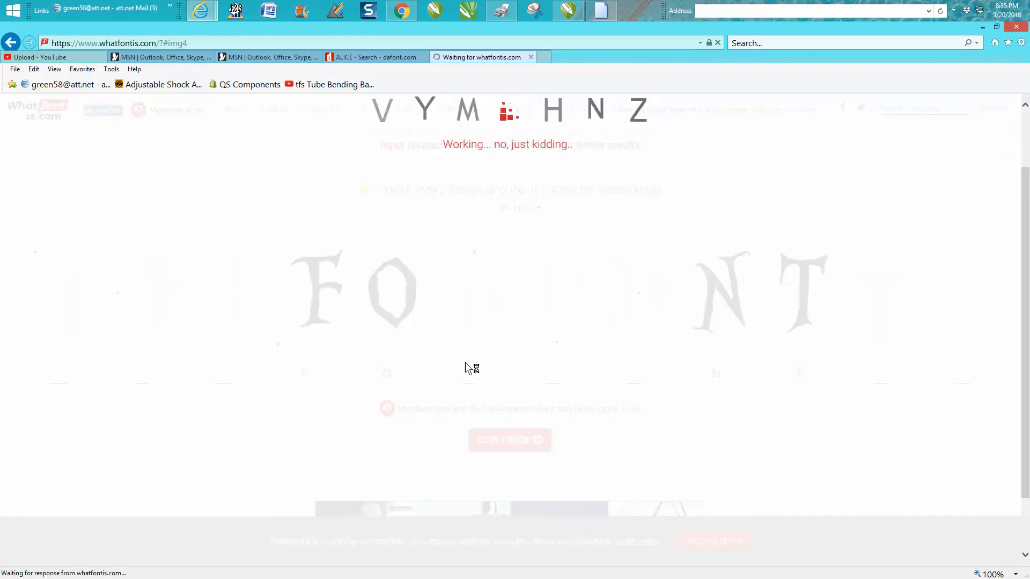
pyautogui.click(510, 439)
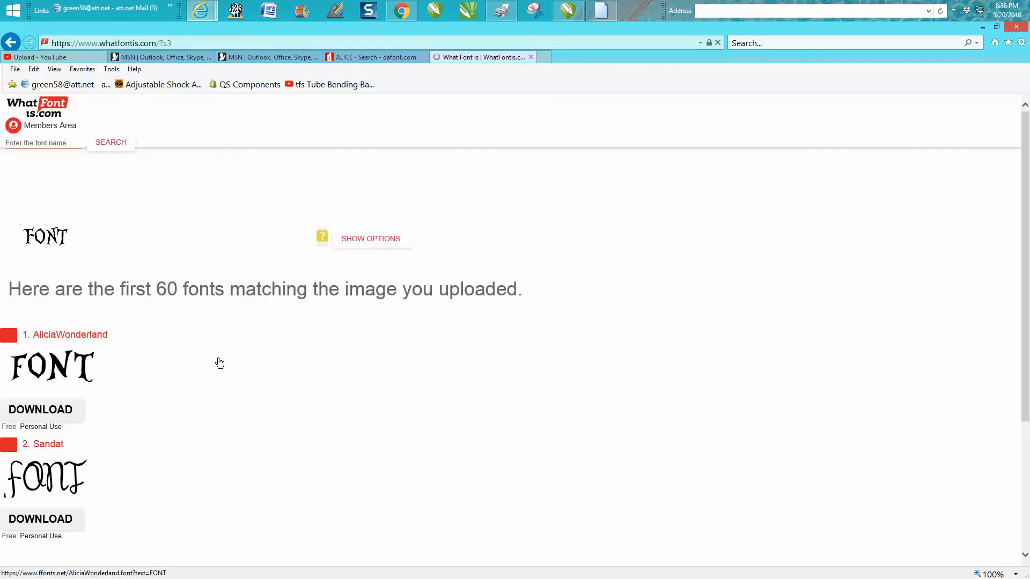